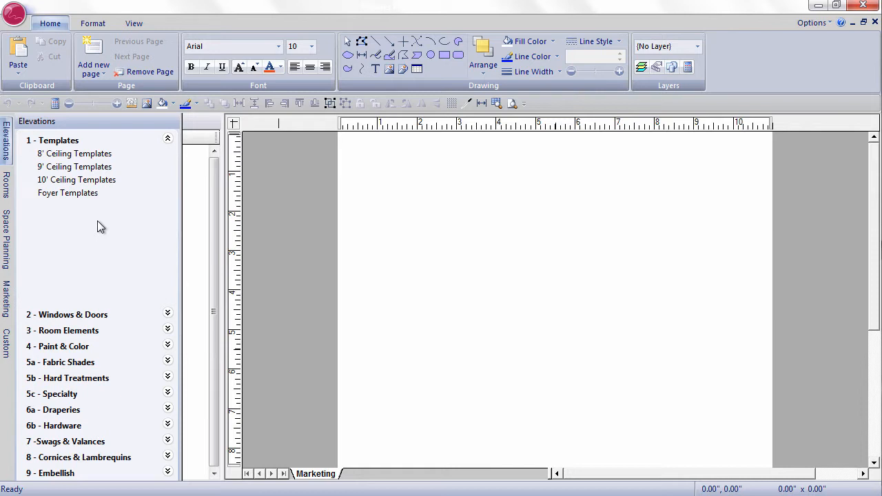
pyautogui.moveTo(172, 234)
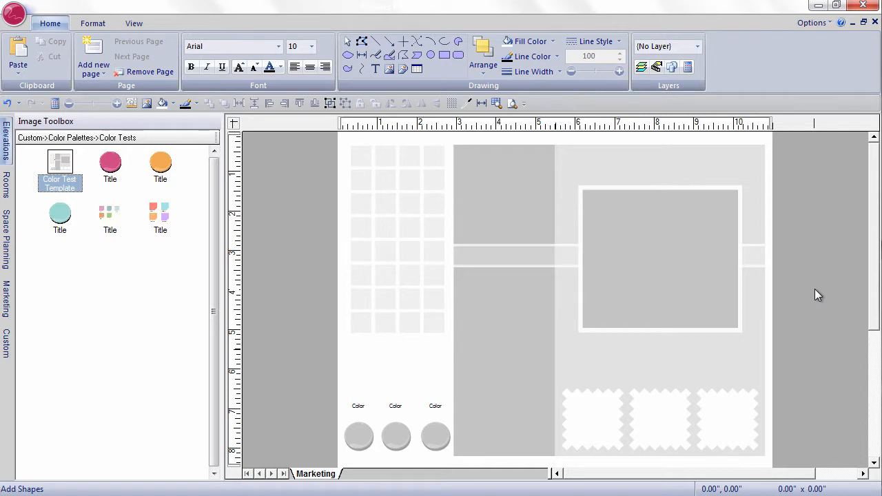
pyautogui.moveTo(483, 198)
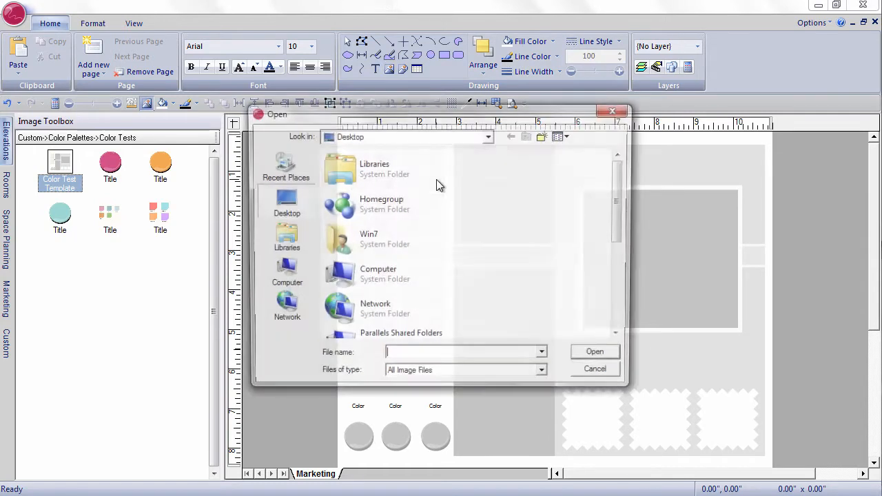
# Insert the EA_Bradshaw_Bradshaw_13.5H_Crop fabric image from the Desktop list
pyautogui.scroll(-3)
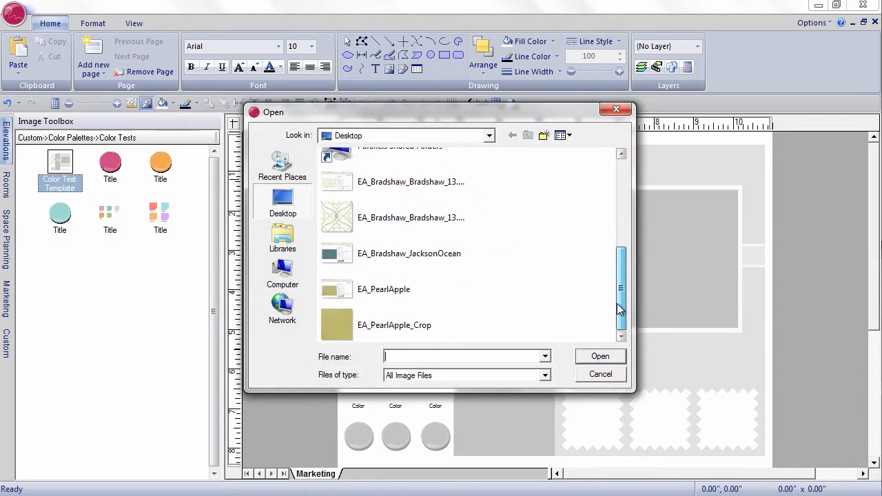
pyautogui.click(410, 218)
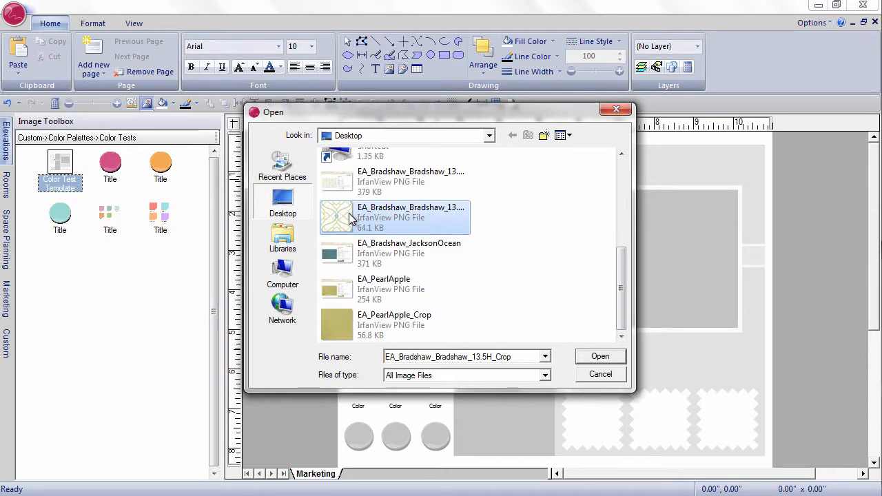
pyautogui.click(599, 356)
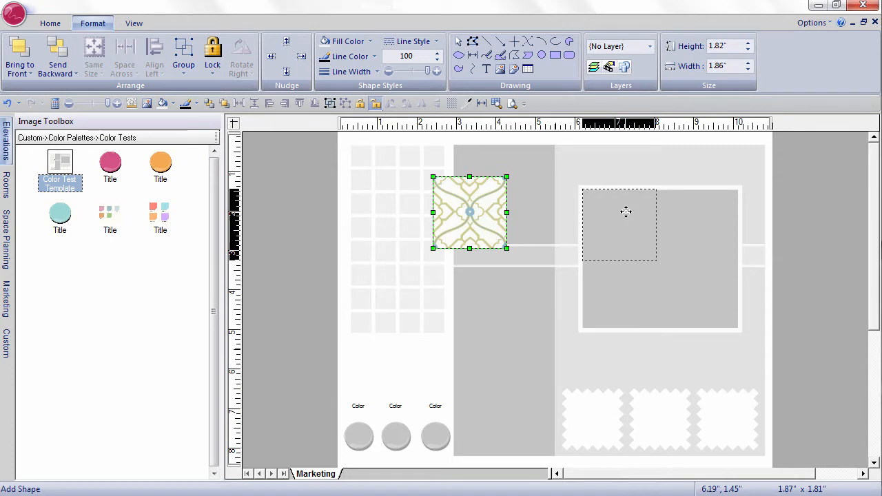
# Move the fabric image into the large square frame and stretch it to fill the frame edges
pyautogui.moveTo(470, 212); pyautogui.dragTo(619, 223)
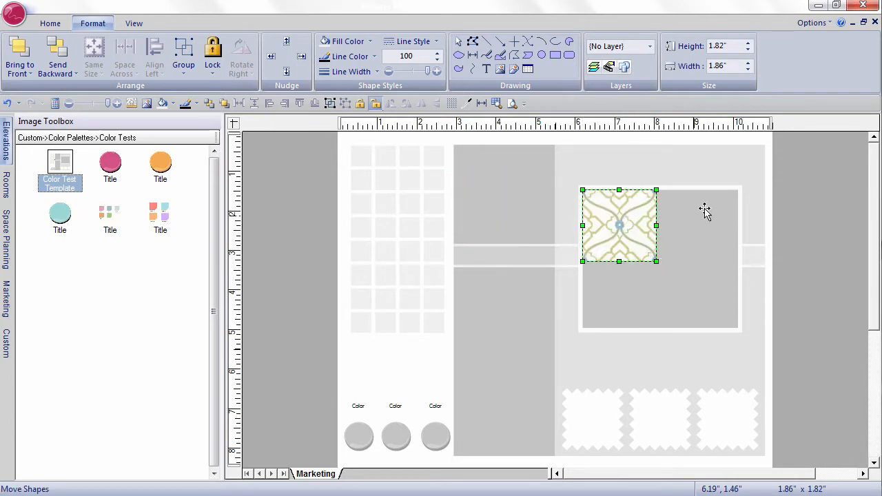
pyautogui.moveTo(656, 262)
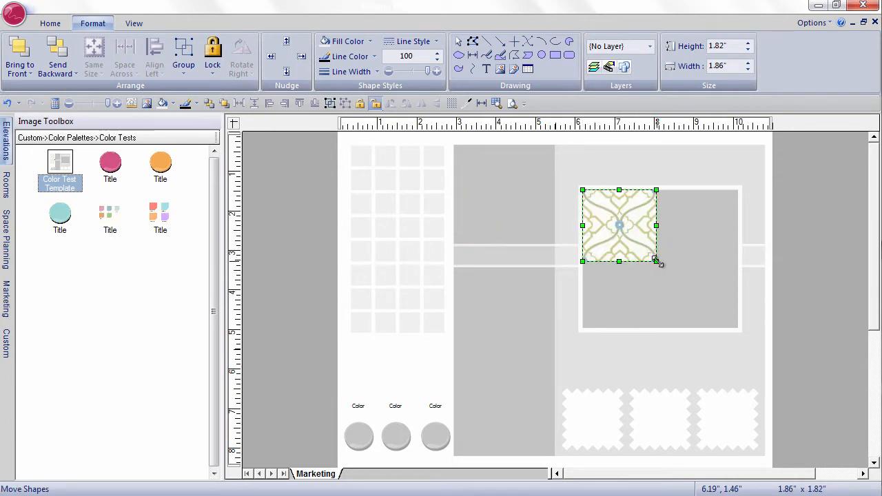
pyautogui.moveTo(656, 260); pyautogui.dragTo(709, 310)
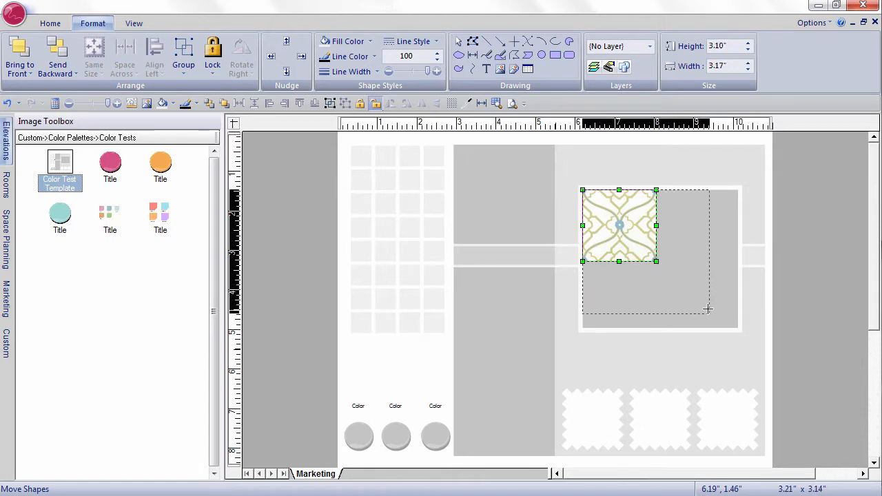
pyautogui.moveTo(656, 261); pyautogui.dragTo(737, 325)
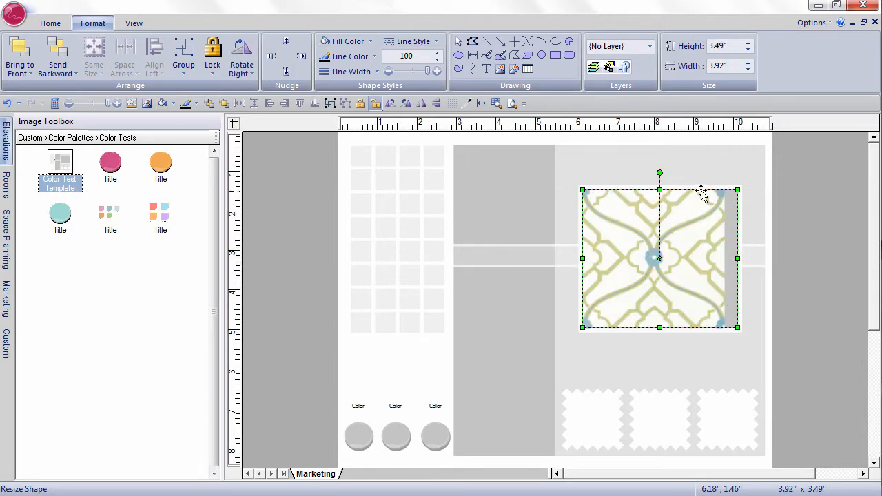
pyautogui.moveTo(717, 212)
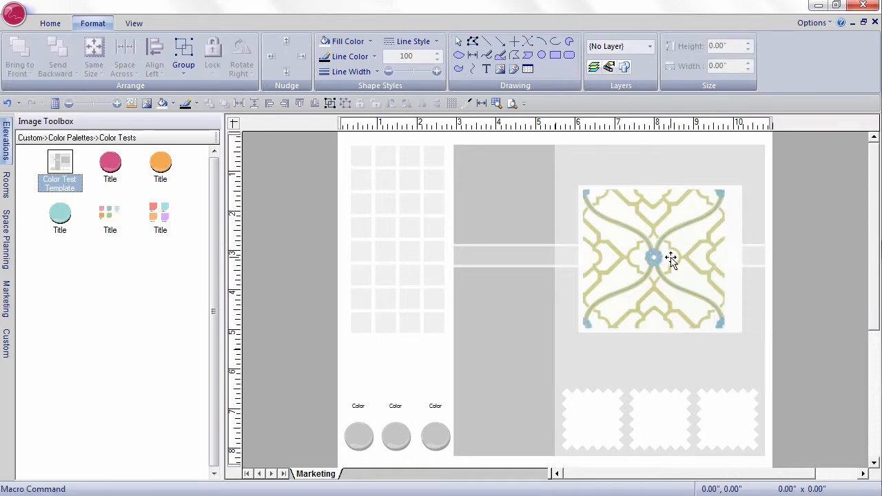
pyautogui.click(659, 259)
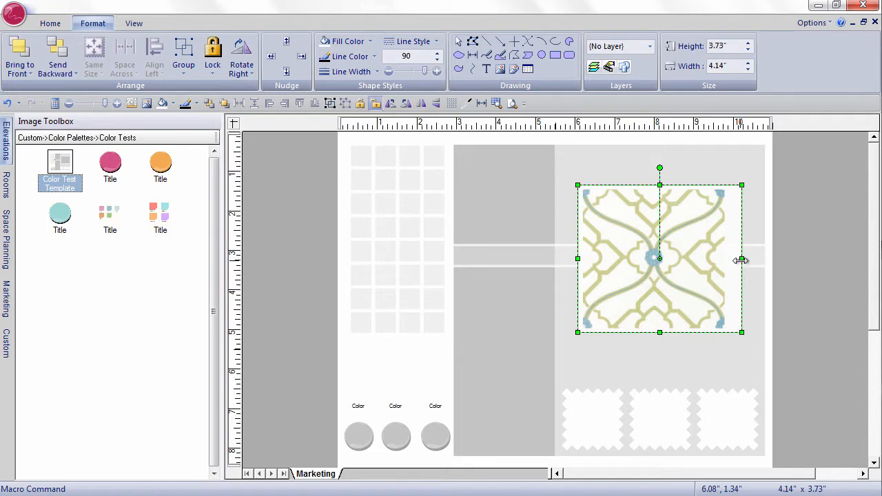
pyautogui.moveTo(741, 259); pyautogui.dragTo(739, 260)
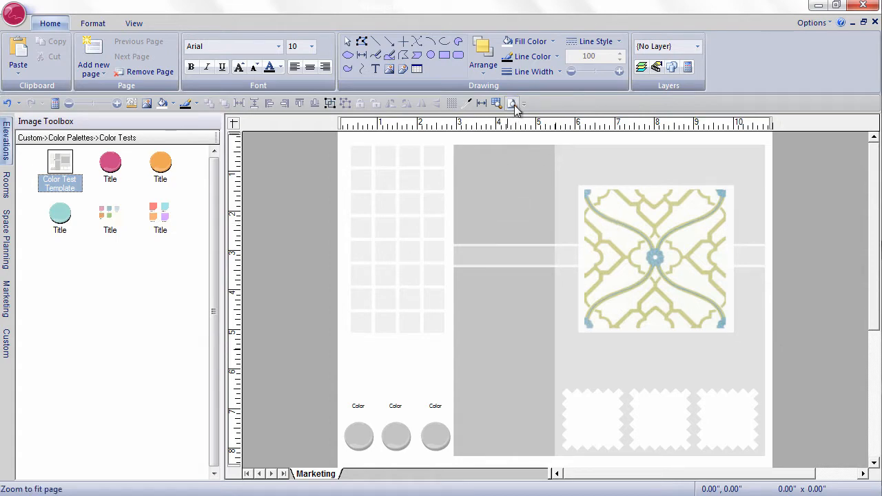
# Fill three swatch squares with khaki, light blue and pale green eyedropped from the fabric
pyautogui.click(513, 103)
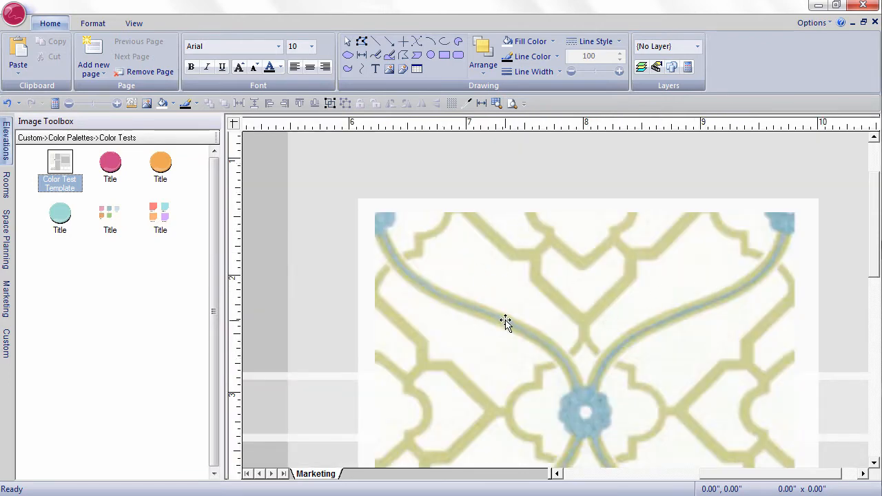
pyautogui.moveTo(410, 251)
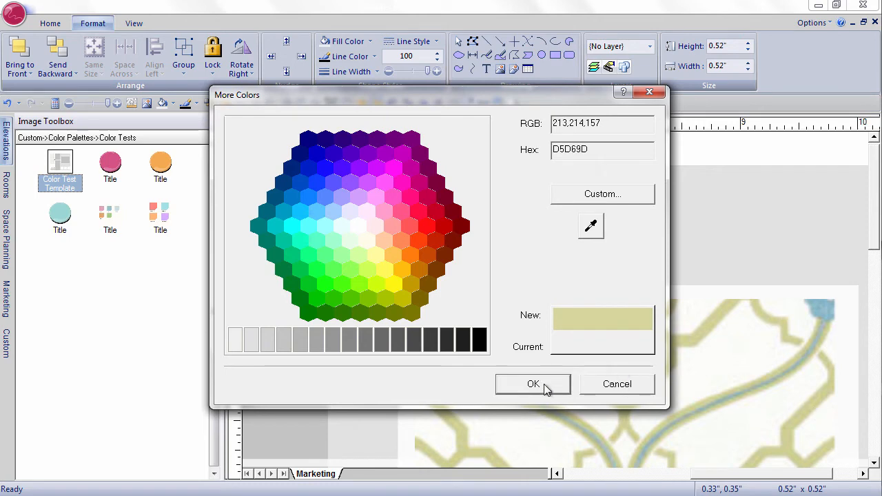
pyautogui.click(533, 383)
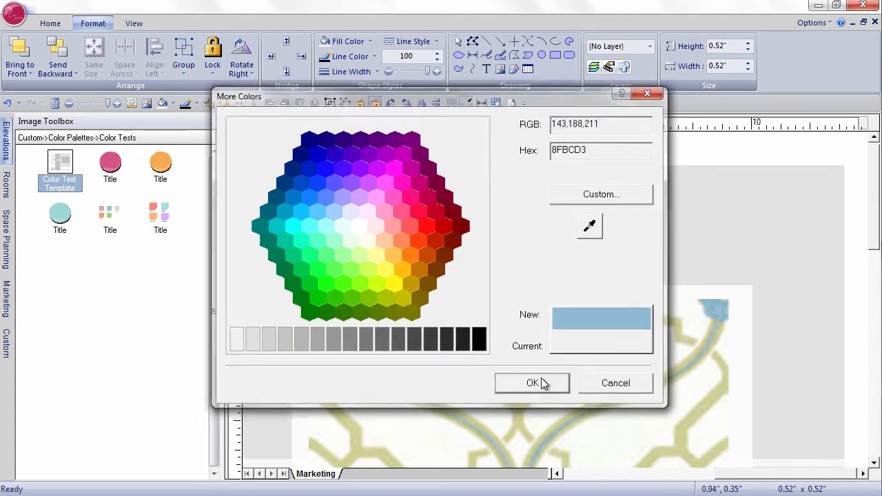
pyautogui.click(532, 383)
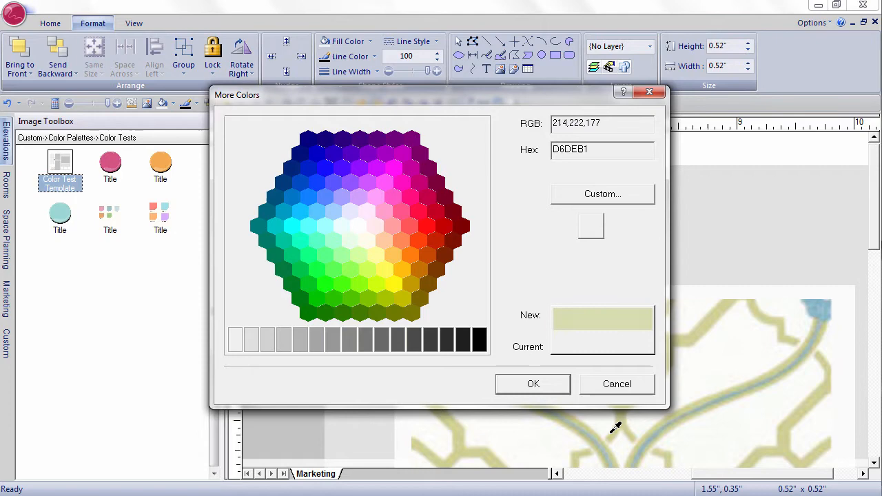
pyautogui.click(472, 439)
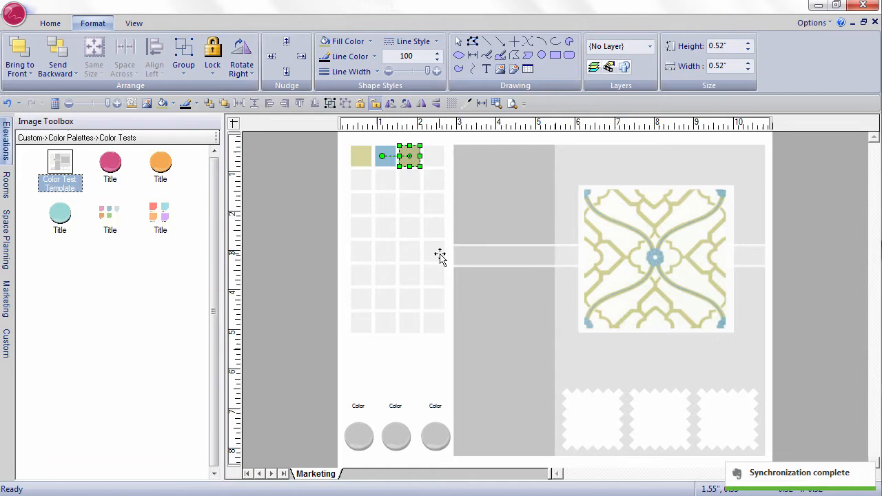
pyautogui.moveTo(531, 200)
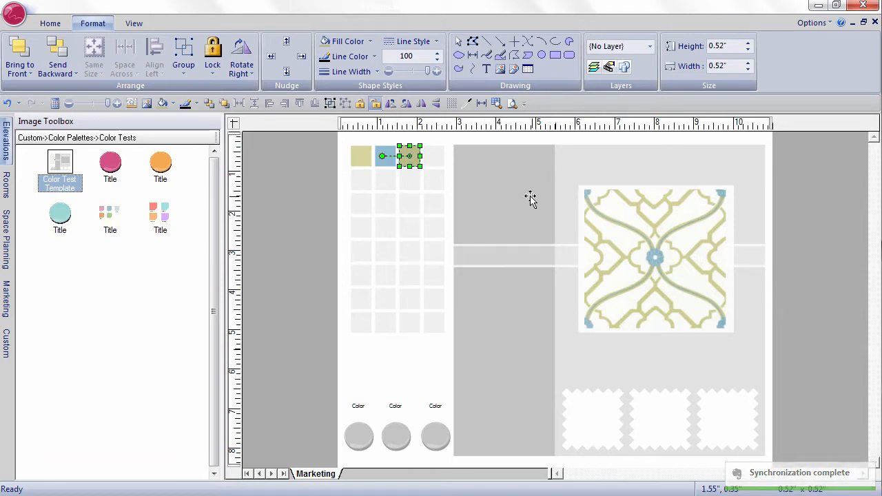
pyautogui.moveTo(433, 232)
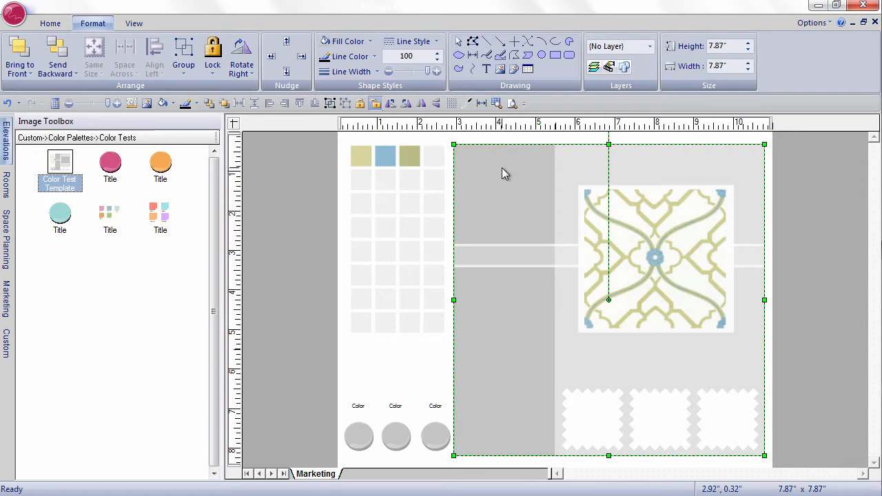
pyautogui.moveTo(476, 124)
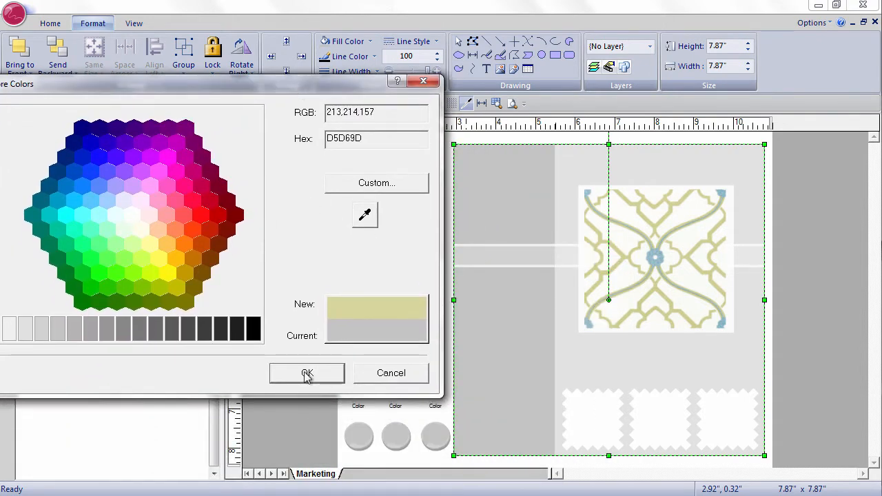
# Set the background rectangle's fill back to the sampled khaki tone
pyautogui.click(306, 372)
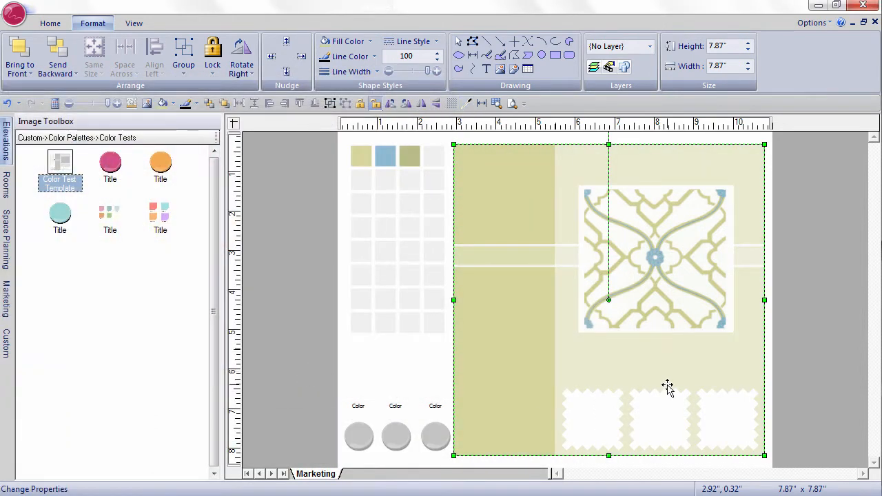
pyautogui.moveTo(813, 360)
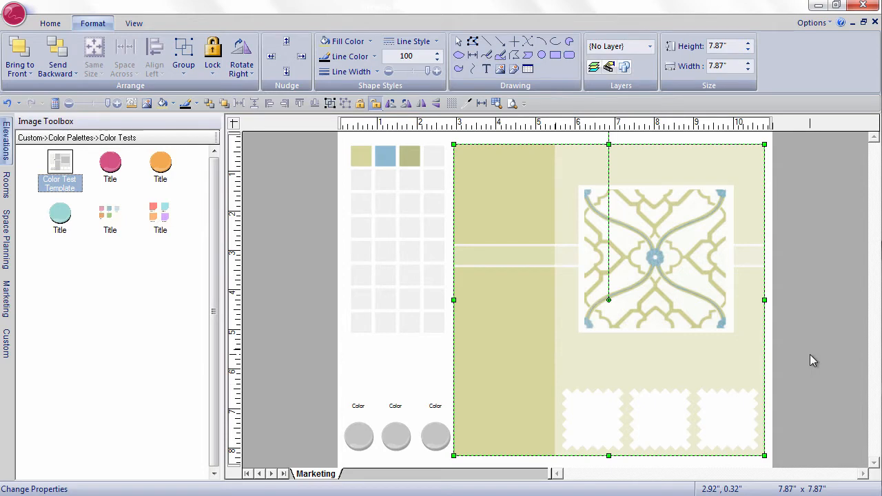
pyautogui.moveTo(548, 146)
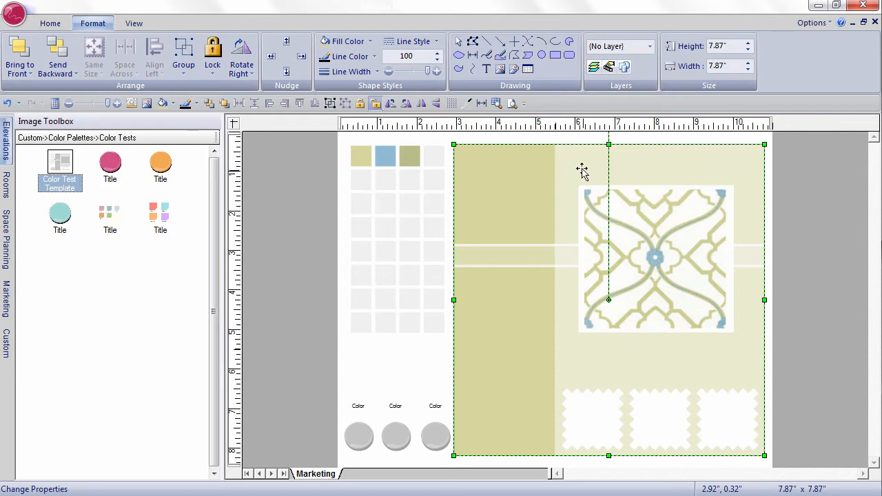
pyautogui.moveTo(667, 159)
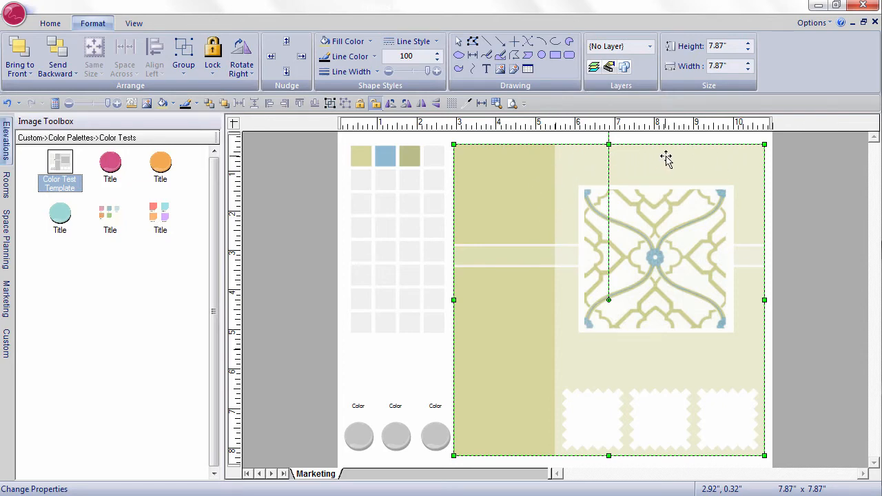
pyautogui.moveTo(745, 164)
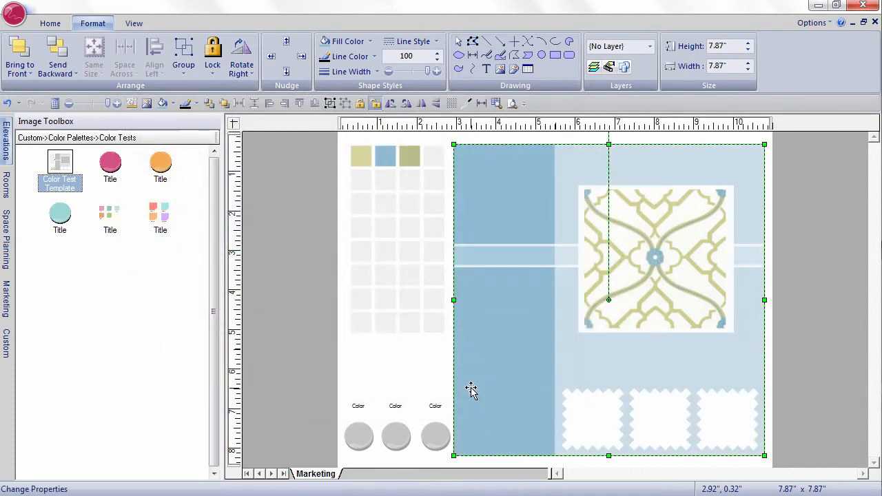
pyautogui.moveTo(827, 350)
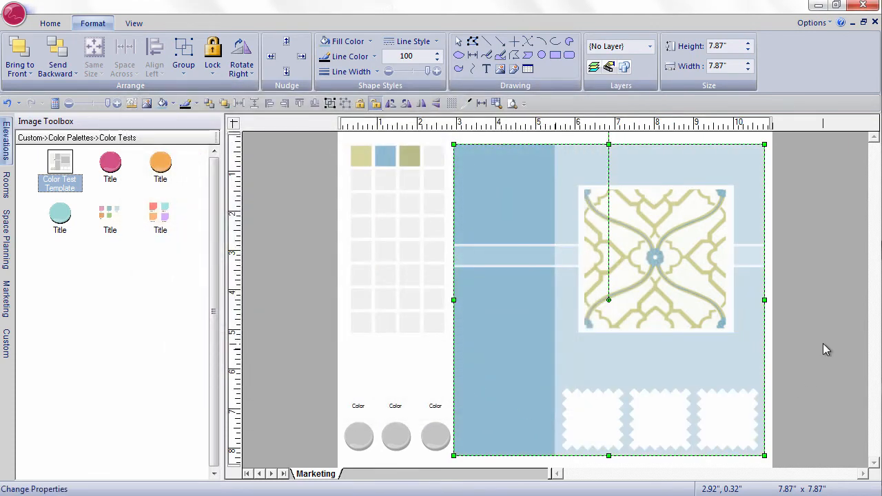
pyautogui.moveTo(517, 223)
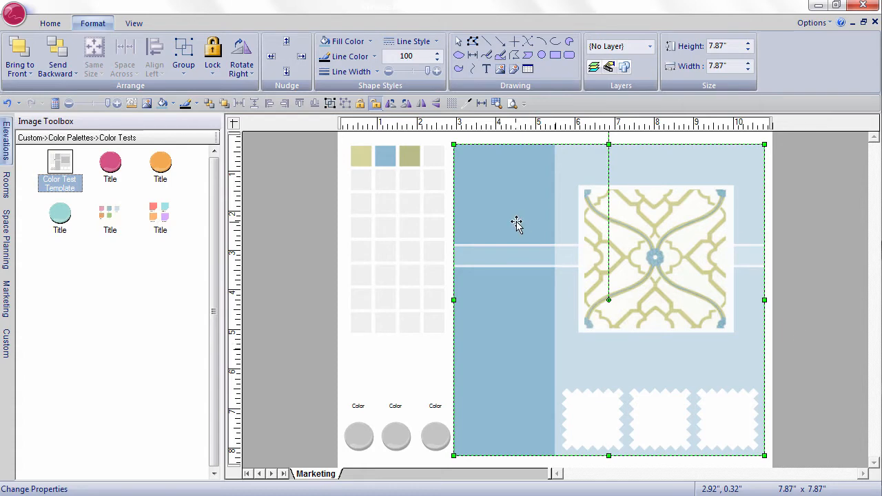
pyautogui.moveTo(384, 171)
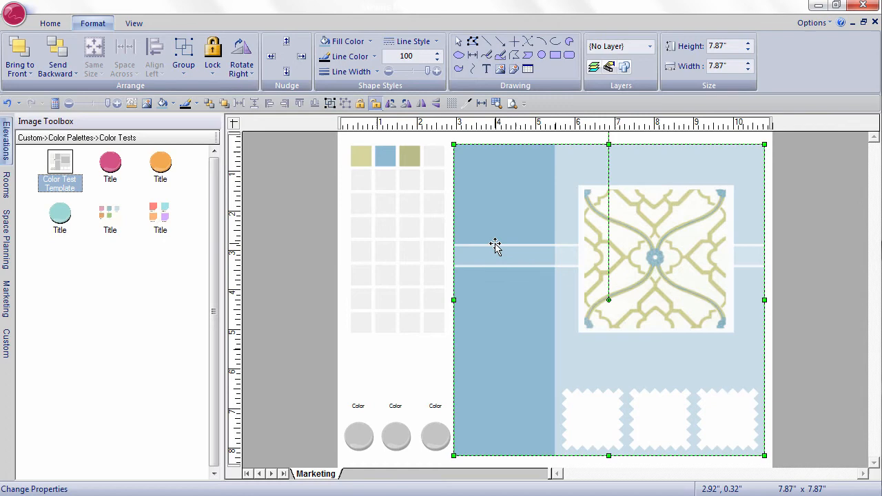
pyautogui.moveTo(386, 178)
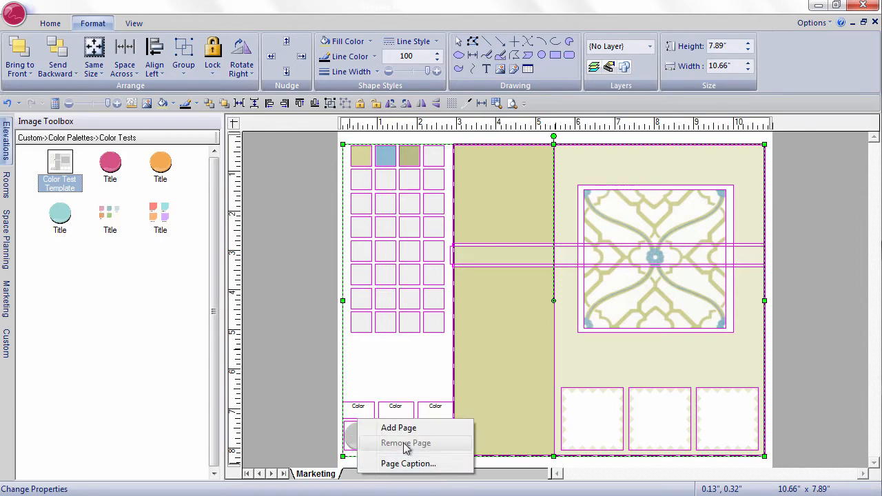
# Add a Marketing page, paste the template onto it and sample the light blue swatch for its background
pyautogui.click(399, 427)
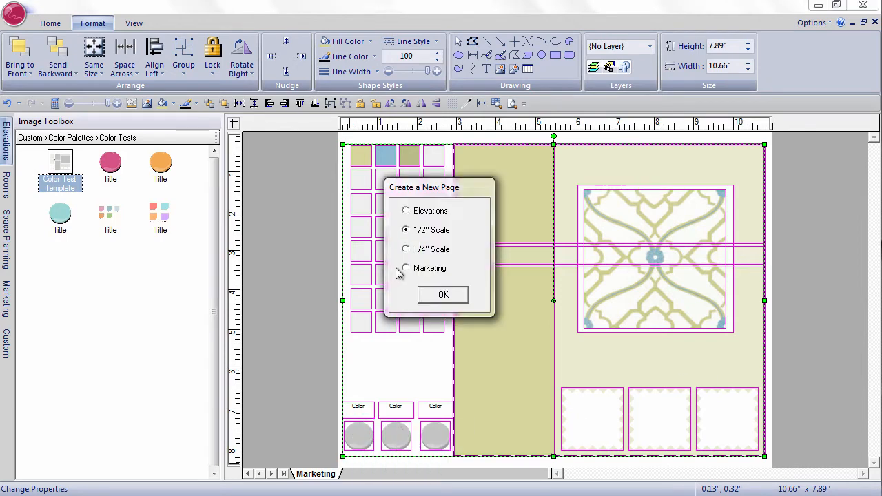
pyautogui.click(406, 267)
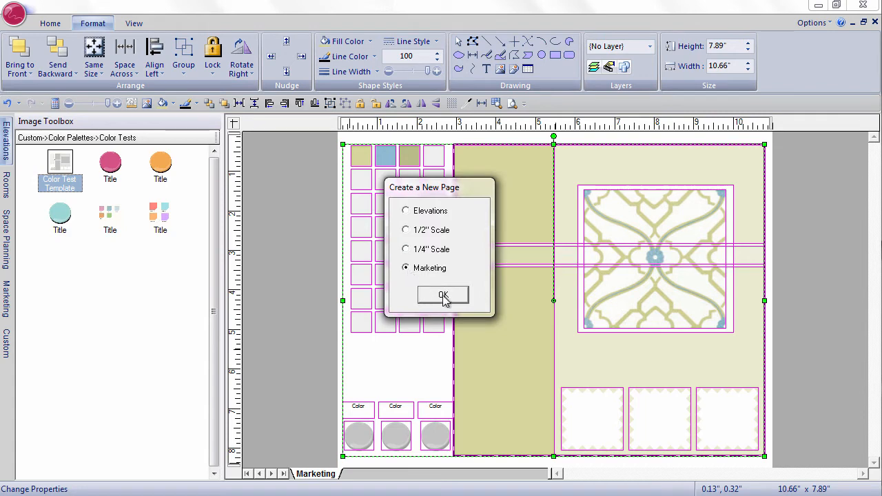
pyautogui.click(444, 295)
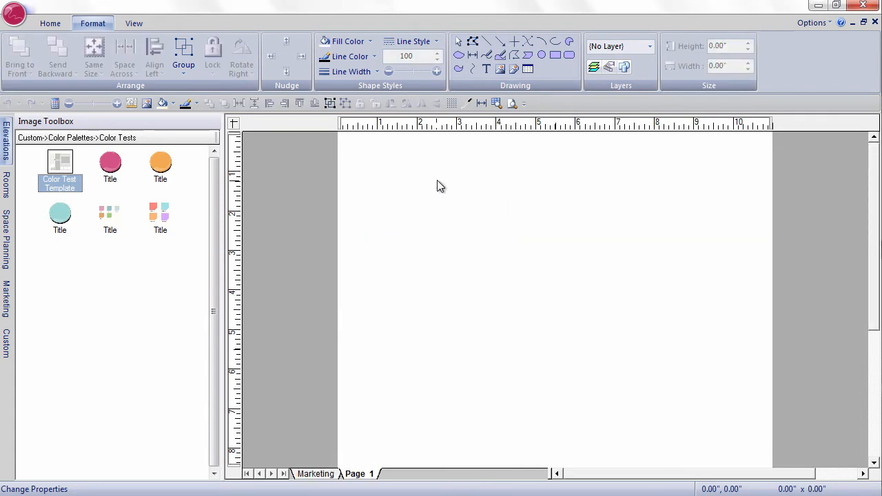
pyautogui.click(50, 22)
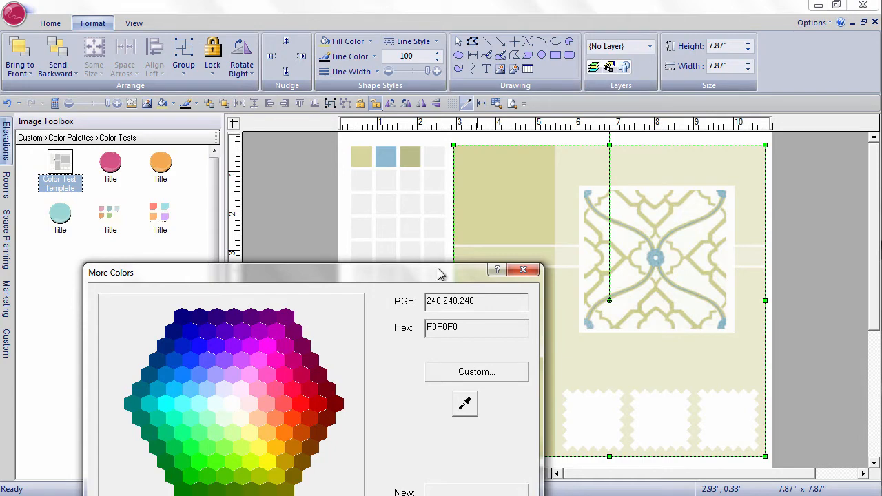
pyautogui.click(386, 158)
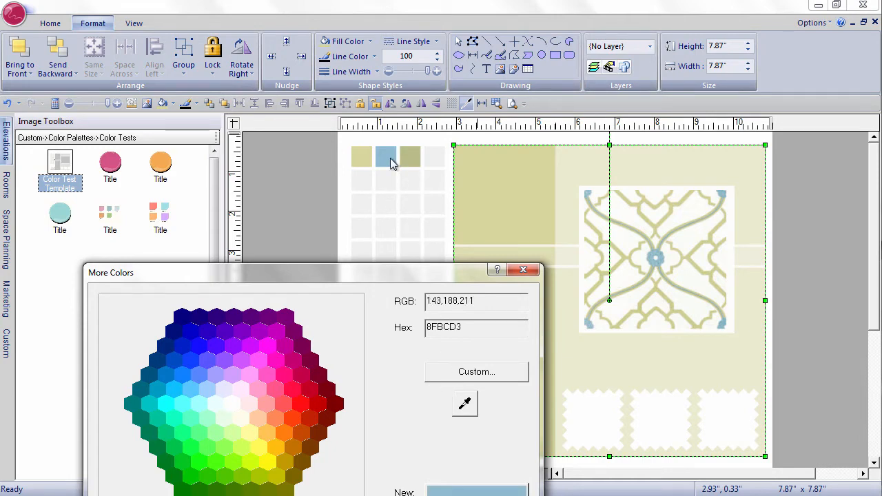
pyautogui.moveTo(434, 280)
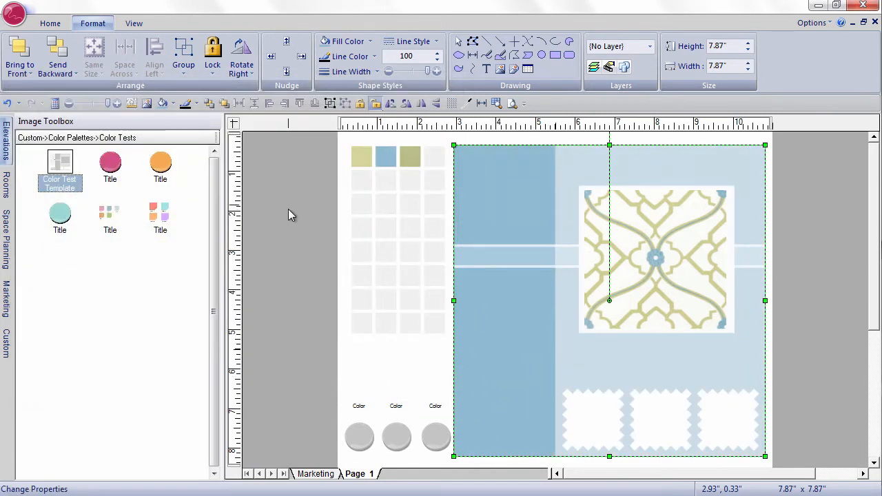
# Add Page 2 from the page tab options and paste the olive template copy onto it
pyautogui.rightClick(360, 474)
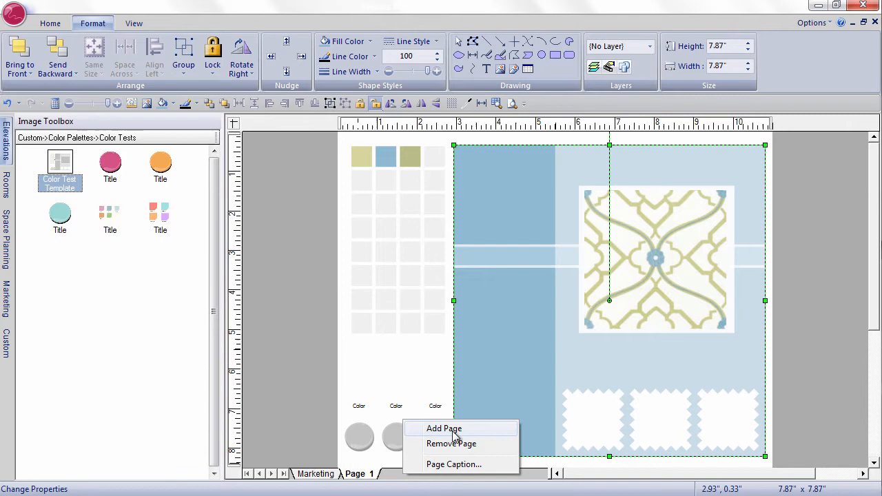
pyautogui.moveTo(469, 431)
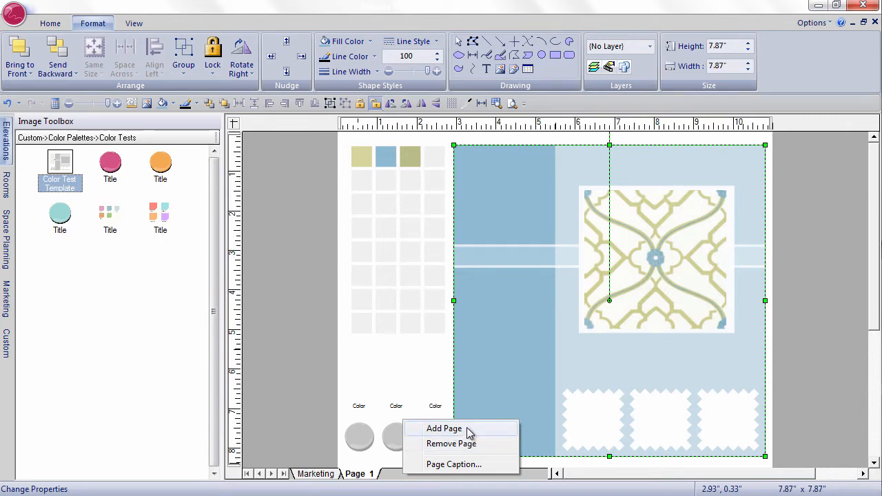
pyautogui.click(444, 427)
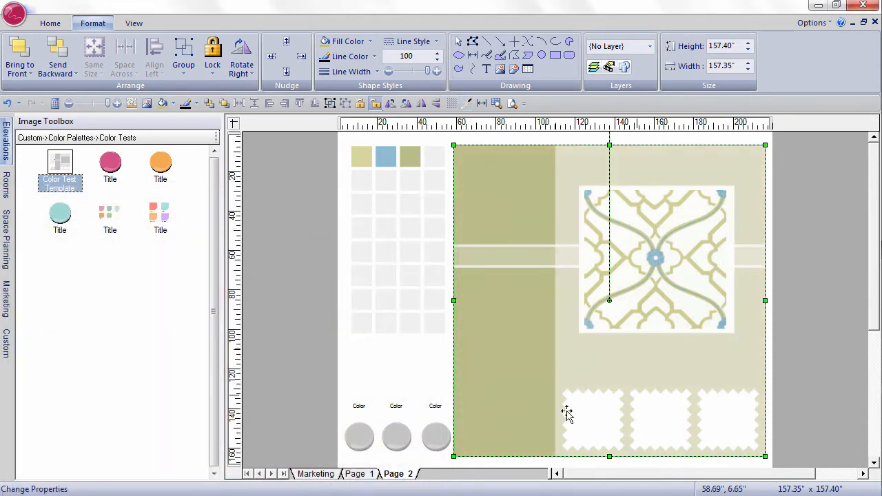
pyautogui.click(50, 22)
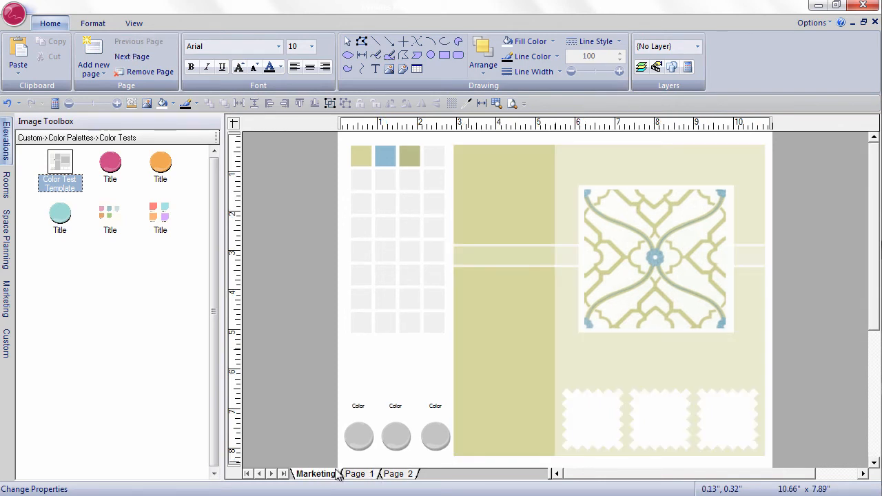
# Flip between the Marketing page and Page 2, finishing on Page 2
pyautogui.click(394, 475)
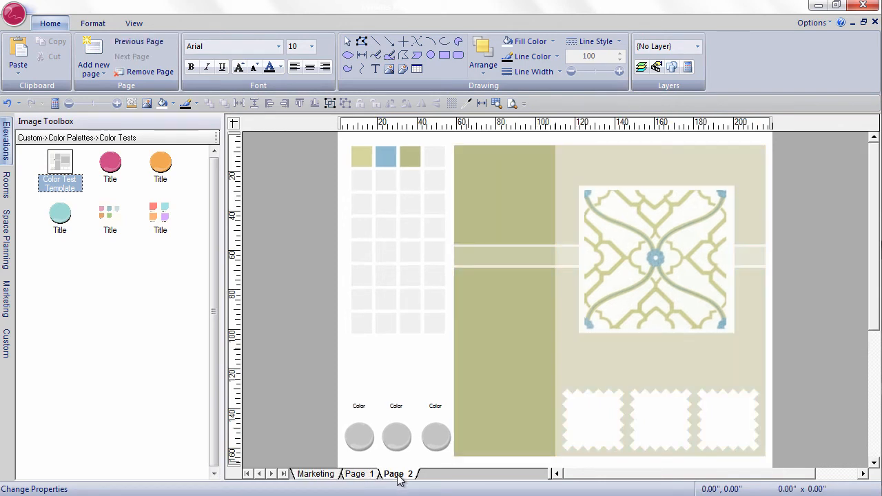
pyautogui.click(314, 474)
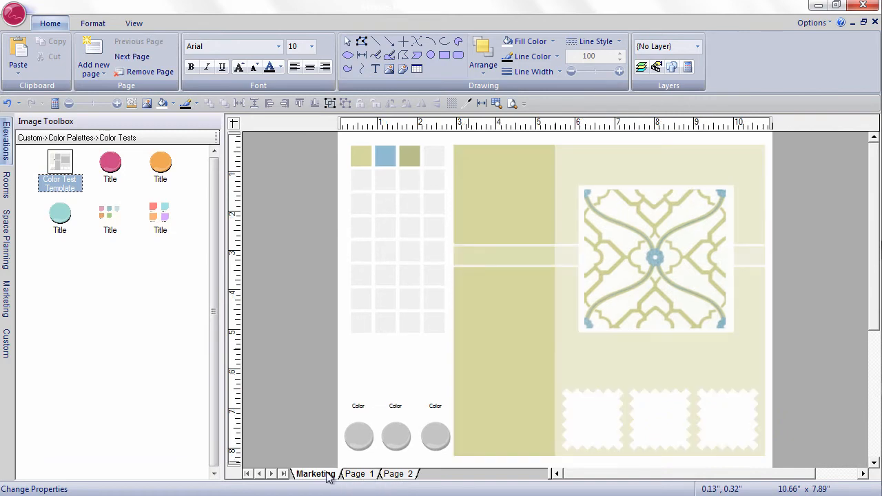
pyautogui.moveTo(354, 477)
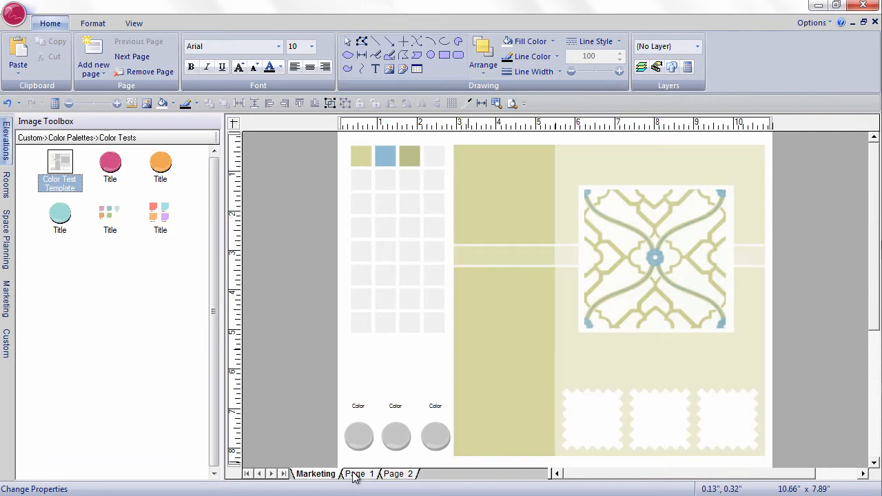
pyautogui.click(399, 474)
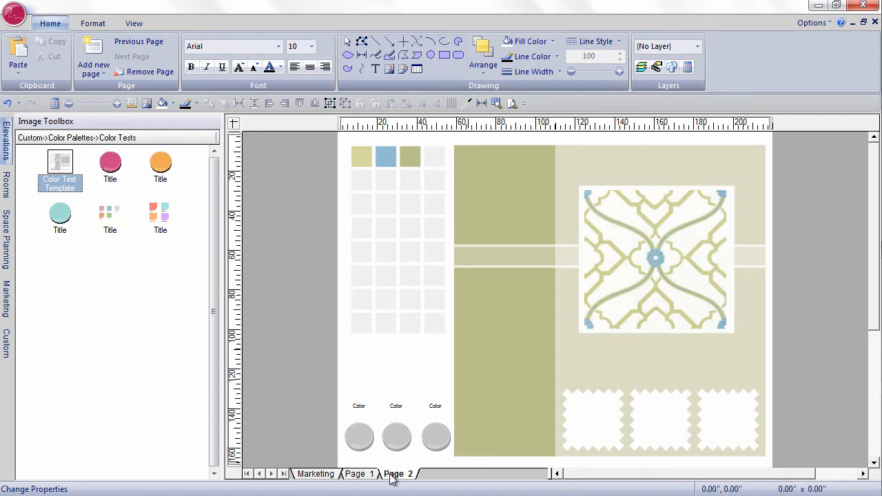
# Add an Elevations-type Page 3 with the template and select its olive background panel
pyautogui.rightClick(400, 474)
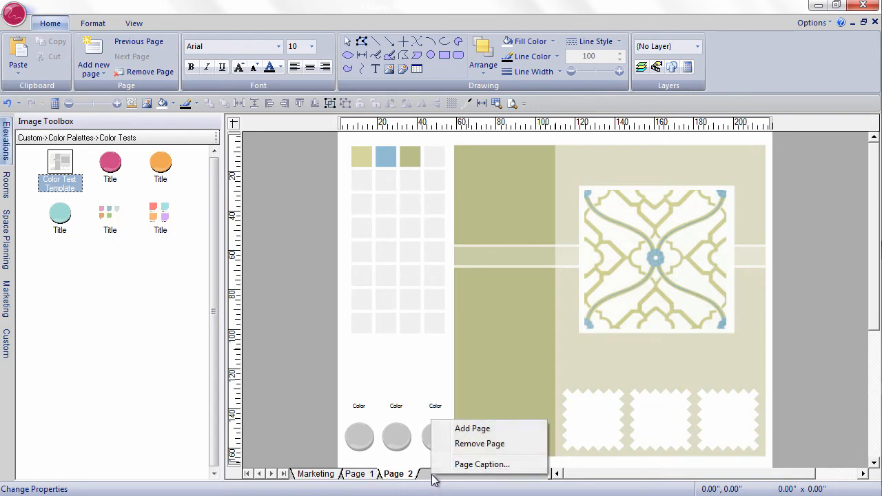
pyautogui.click(472, 427)
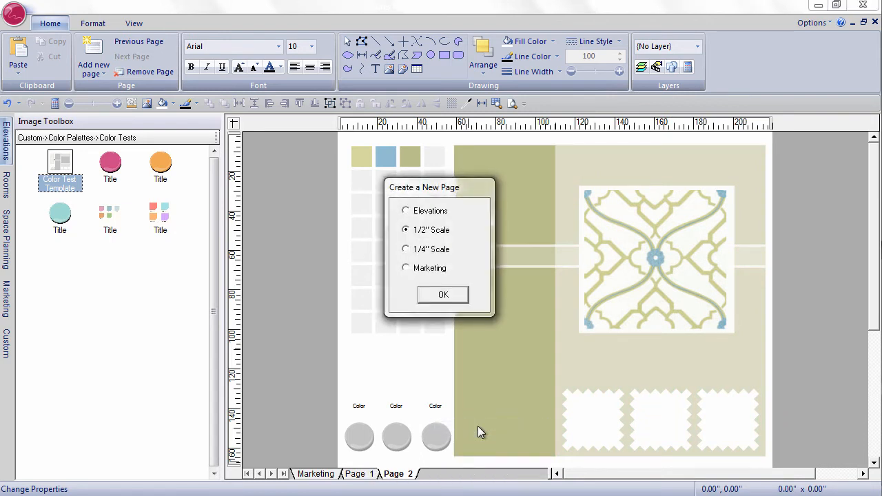
pyautogui.click(405, 211)
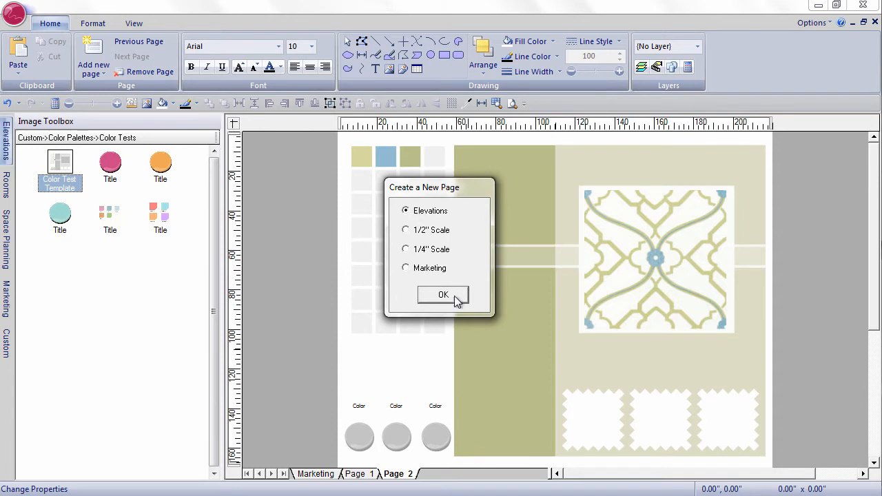
pyautogui.click(444, 295)
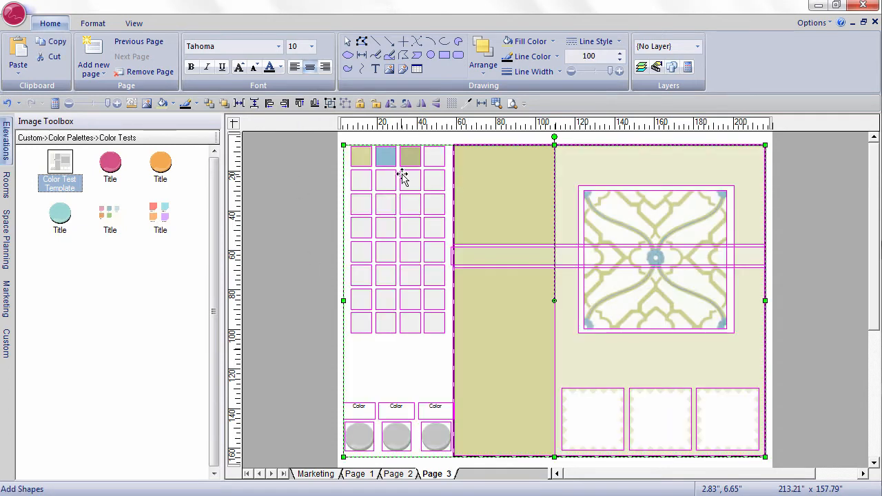
pyautogui.click(92, 22)
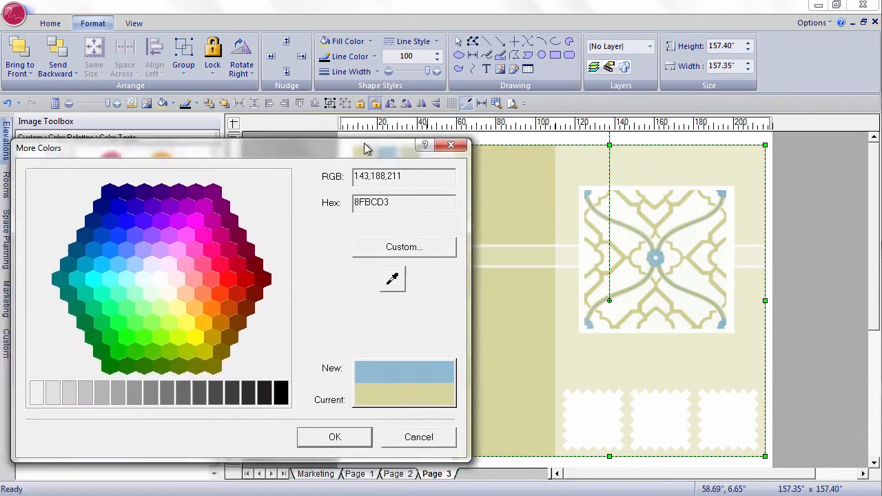
# Recolor the Page 3 background panel to custom light blue (181,209,225)
pyautogui.click(403, 247)
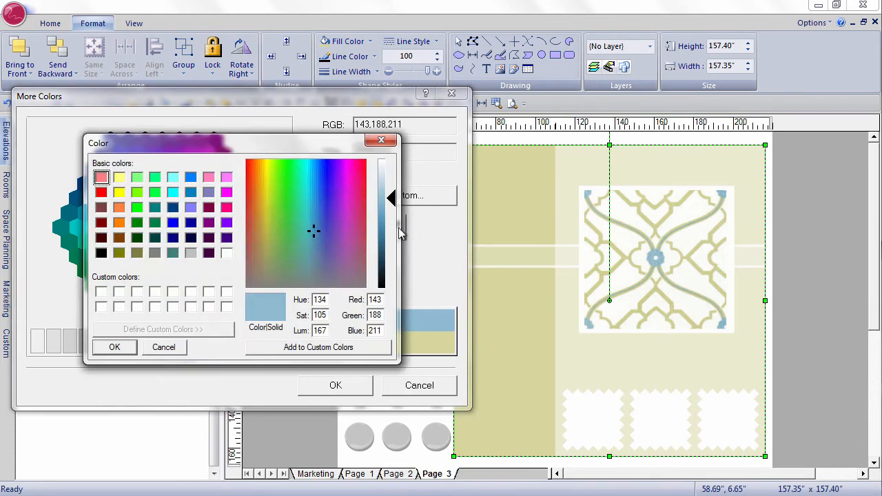
pyautogui.click(392, 190)
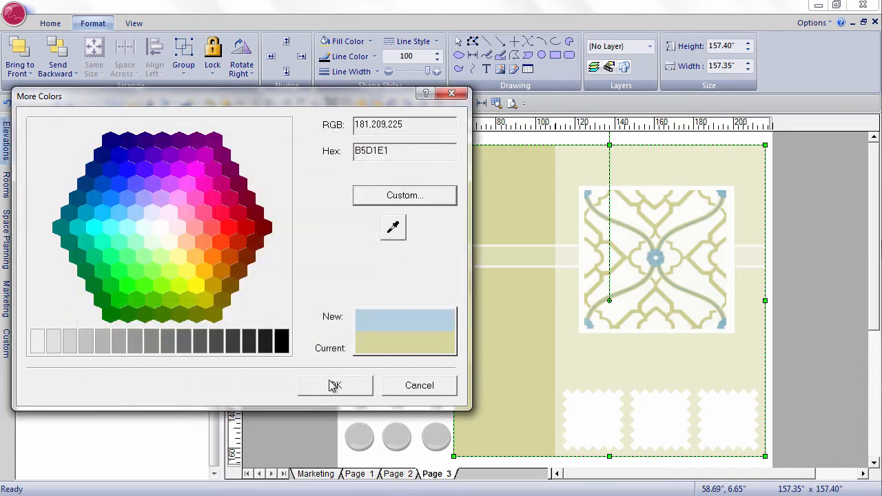
pyautogui.click(335, 386)
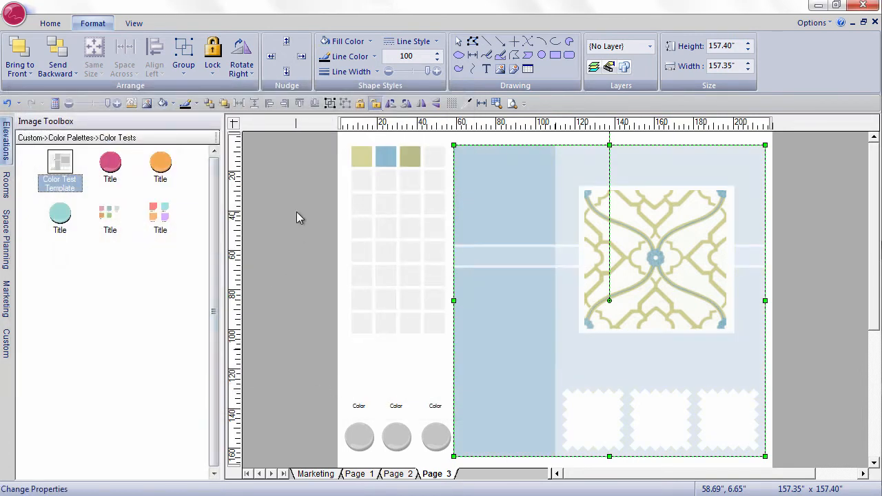
pyautogui.moveTo(405, 455)
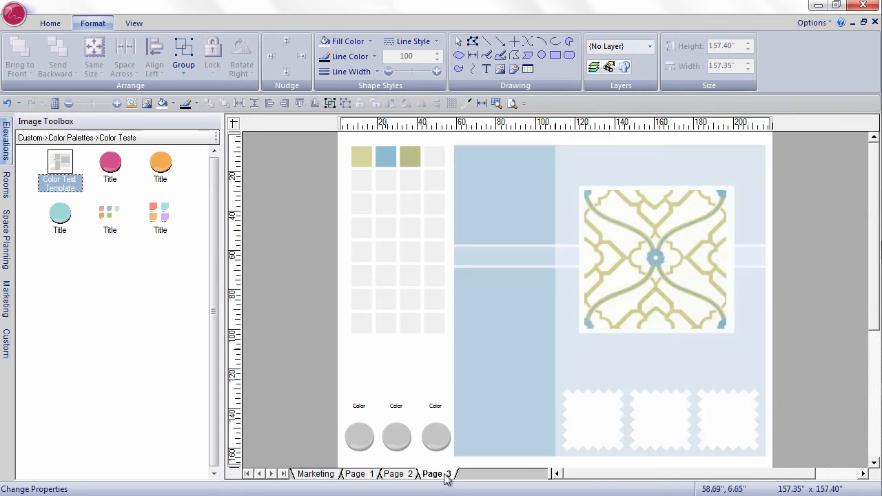
# Set the third page's caption to 'lt blue'
pyautogui.rightClick(436, 474)
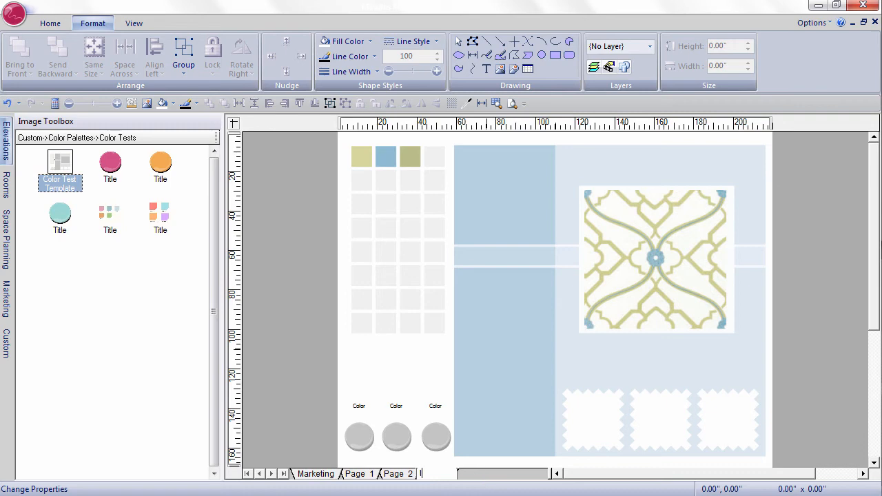
pyautogui.write('lt blue')
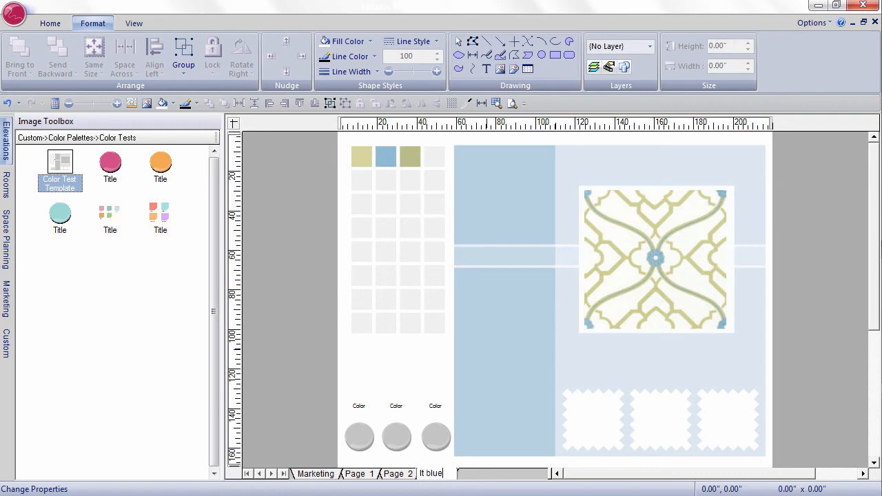
pyautogui.click(49, 22)
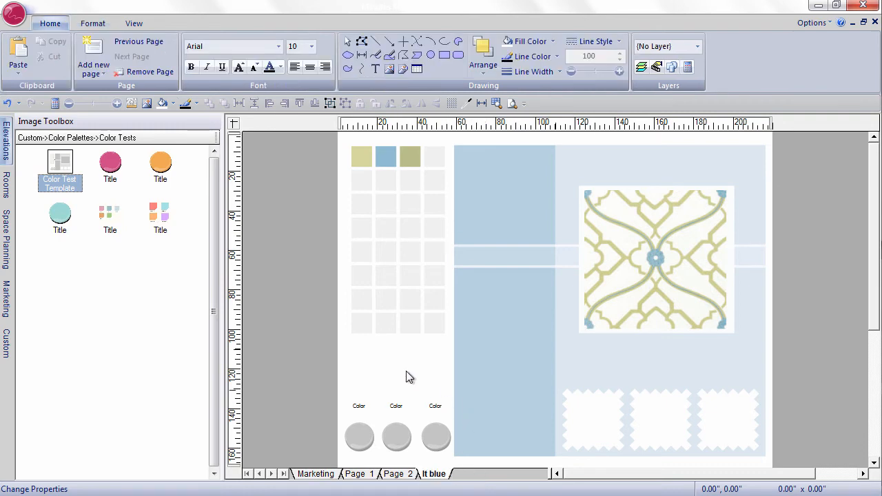
pyautogui.moveTo(818, 384)
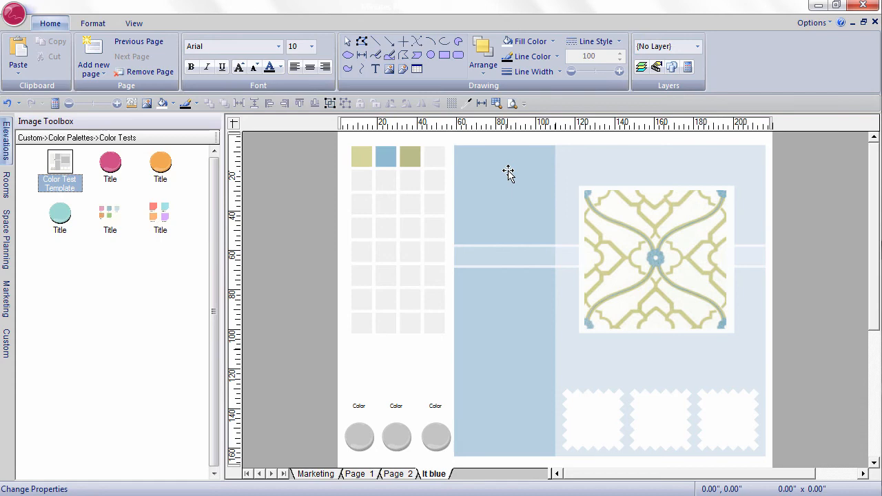
pyautogui.moveTo(438, 439)
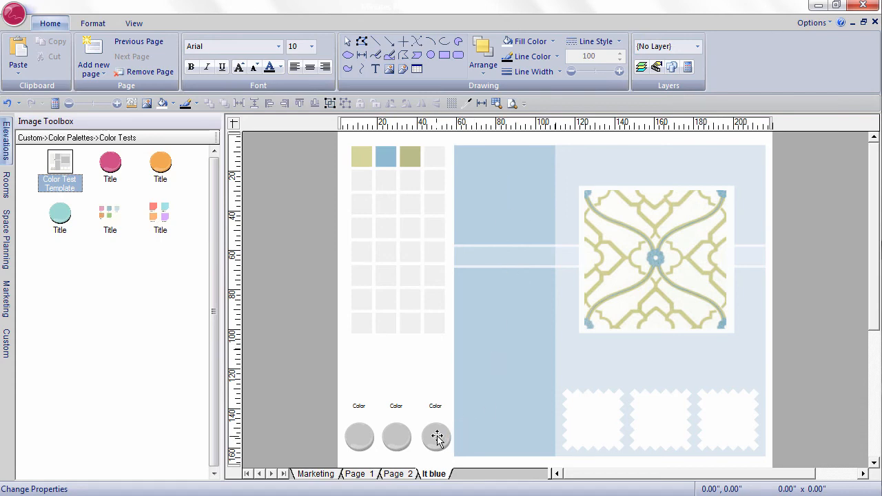
pyautogui.moveTo(433, 406)
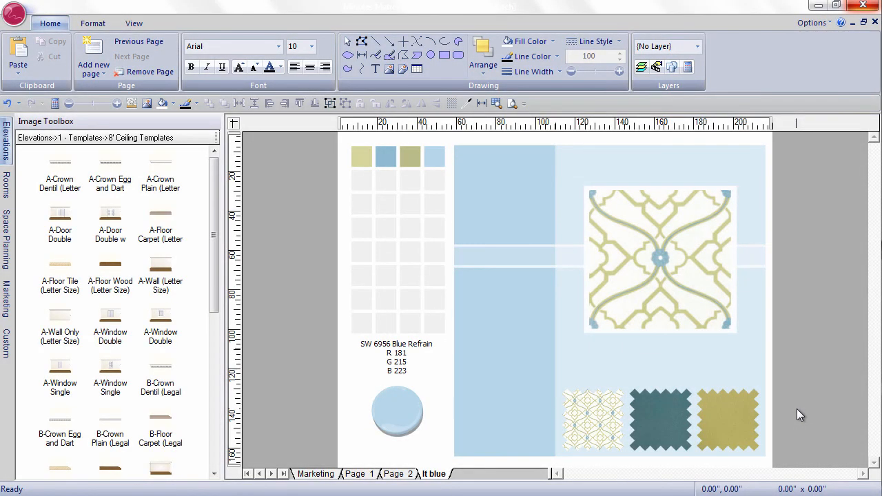
pyautogui.moveTo(350, 400)
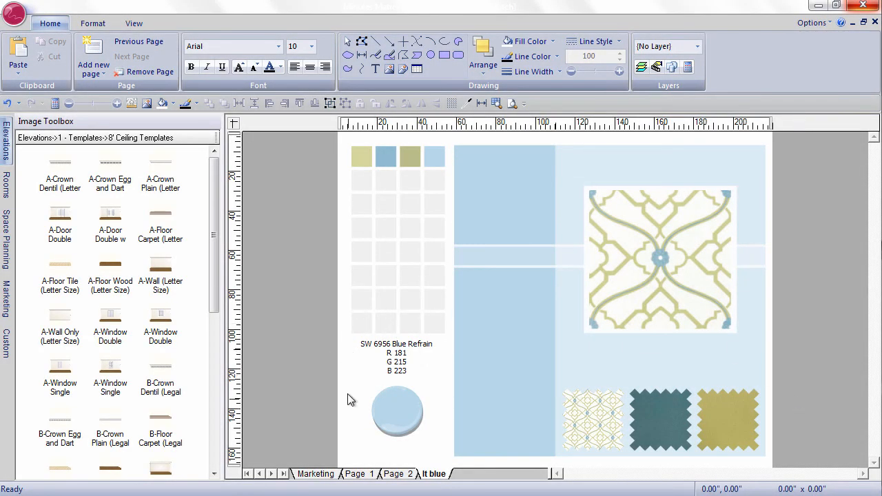
pyautogui.moveTo(594, 300)
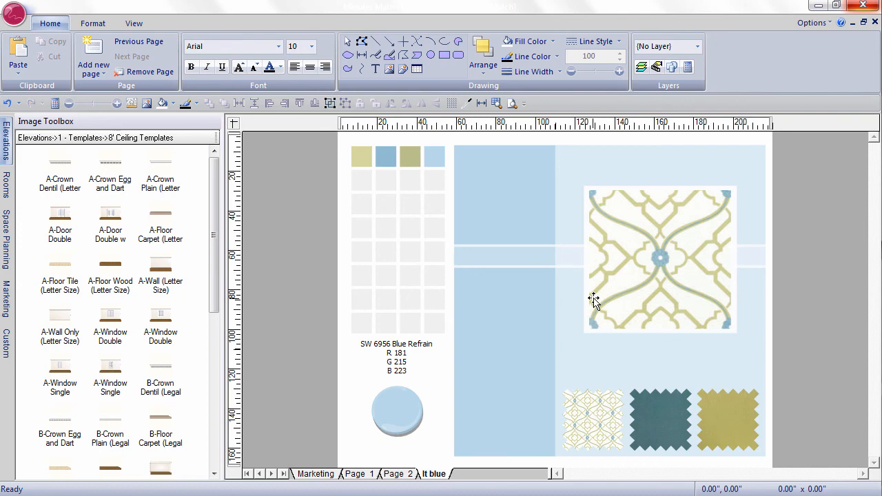
pyautogui.moveTo(430, 367)
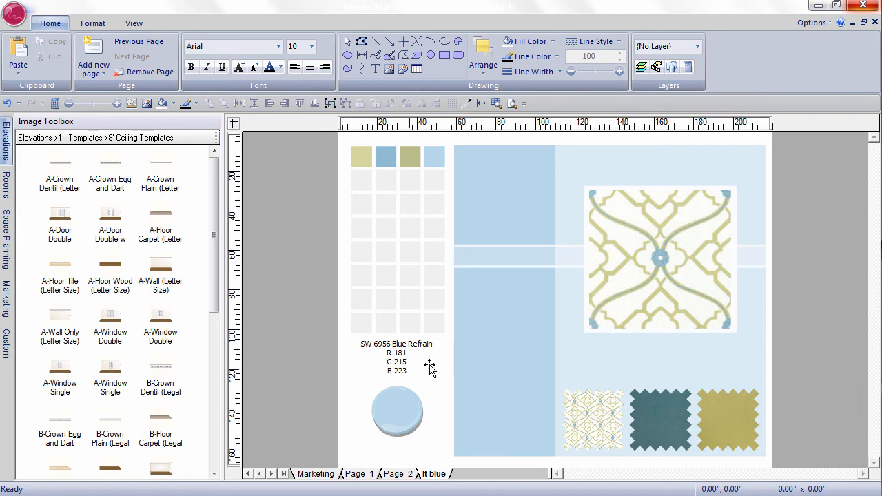
pyautogui.moveTo(631, 284)
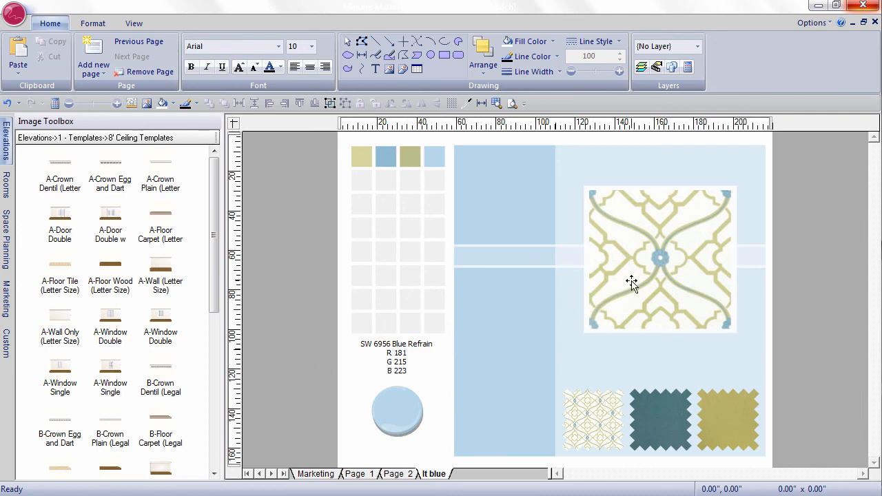
pyautogui.moveTo(590, 438)
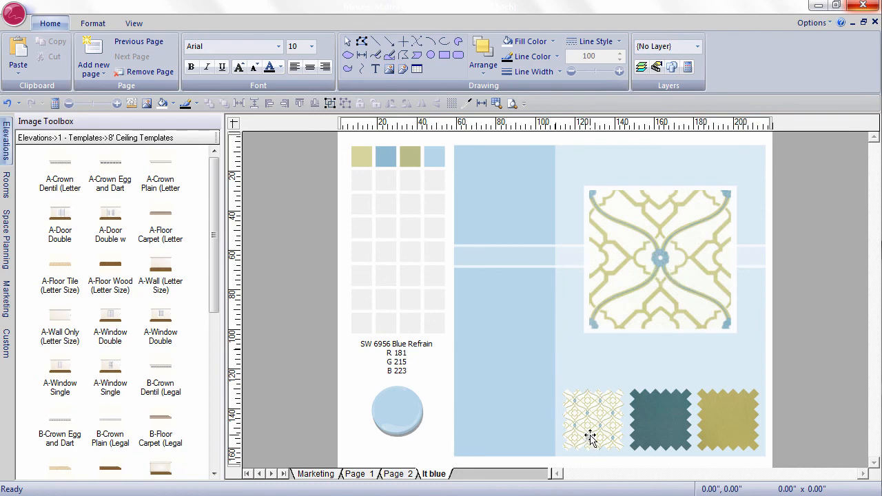
pyautogui.moveTo(730, 416)
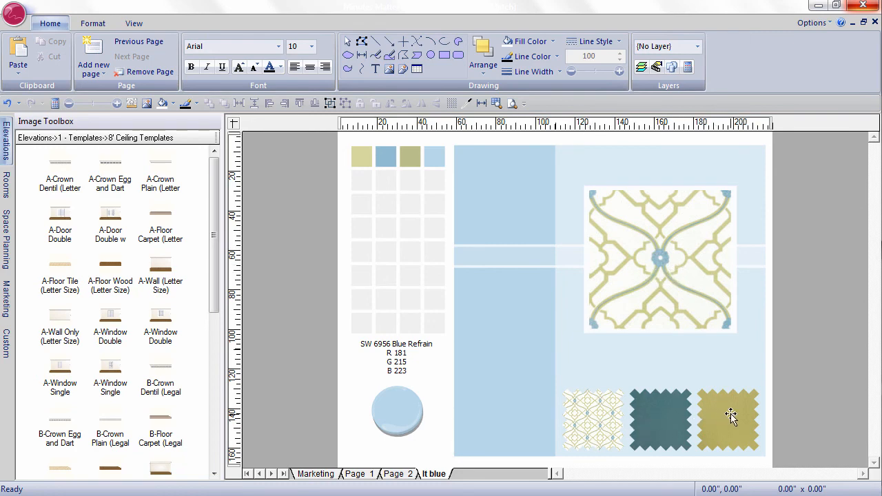
pyautogui.moveTo(807, 251)
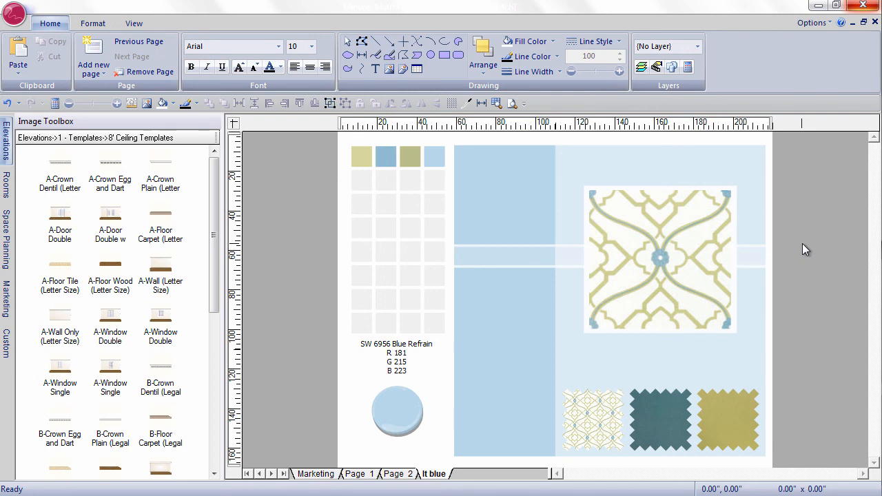